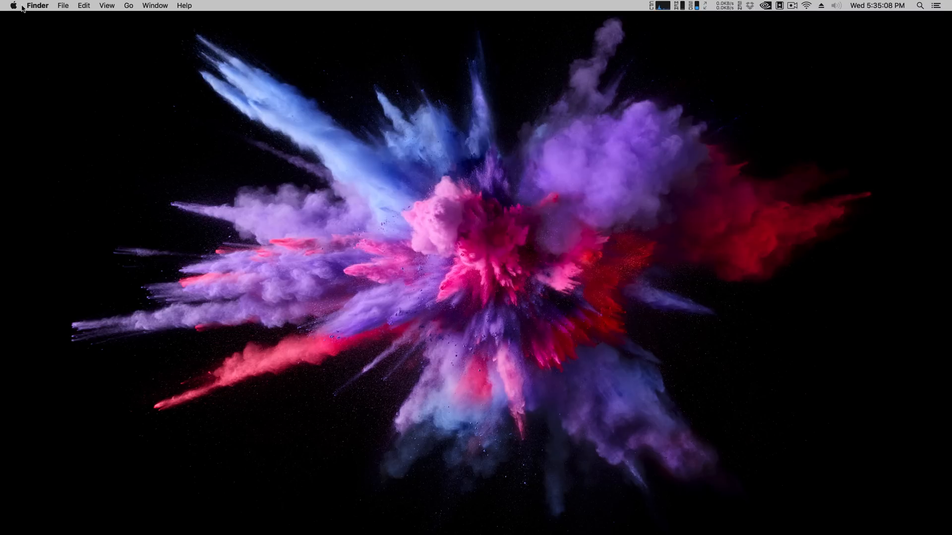
- Open the Apple menu from the menu bar
left_click(14, 5)
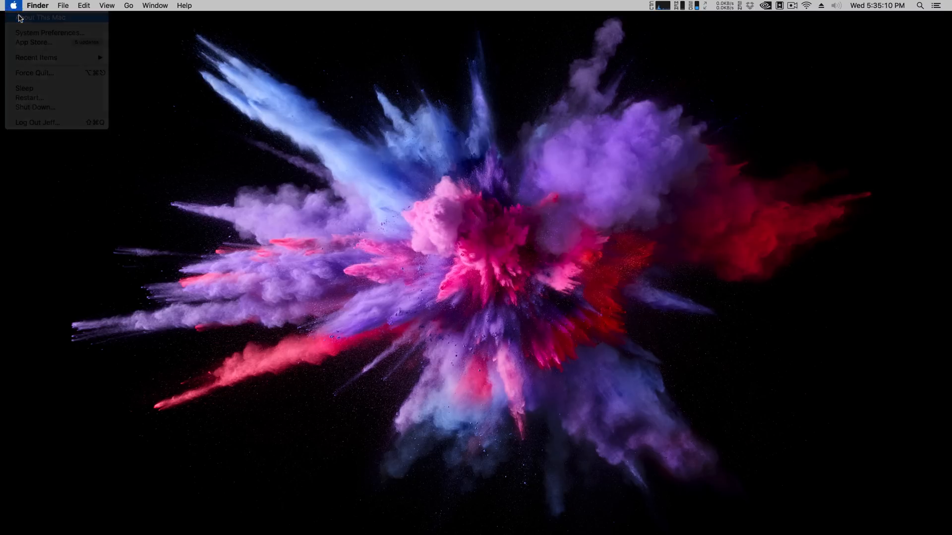
- View About This Mac specs, highlighting the 16 GB DDR4 memory line, then close it
left_click(35, 17)
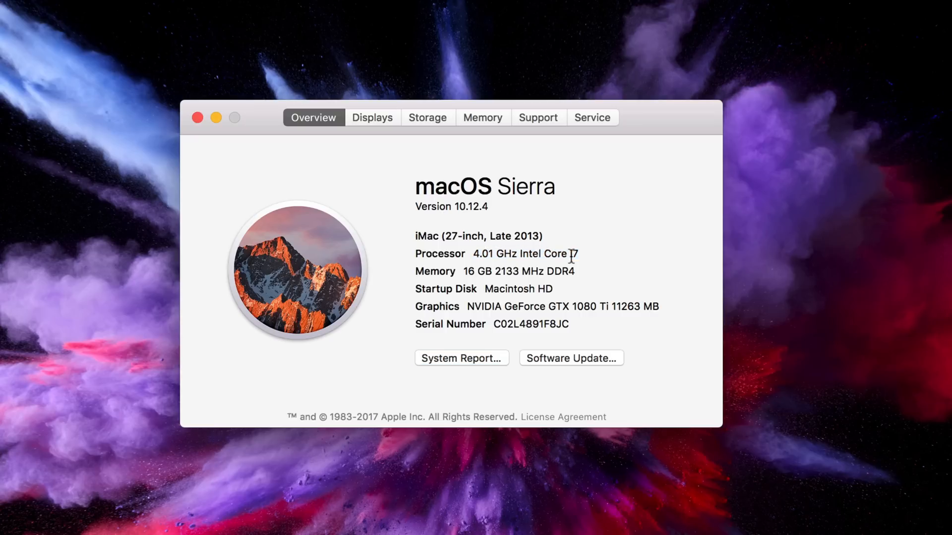
mouse_move(462, 271)
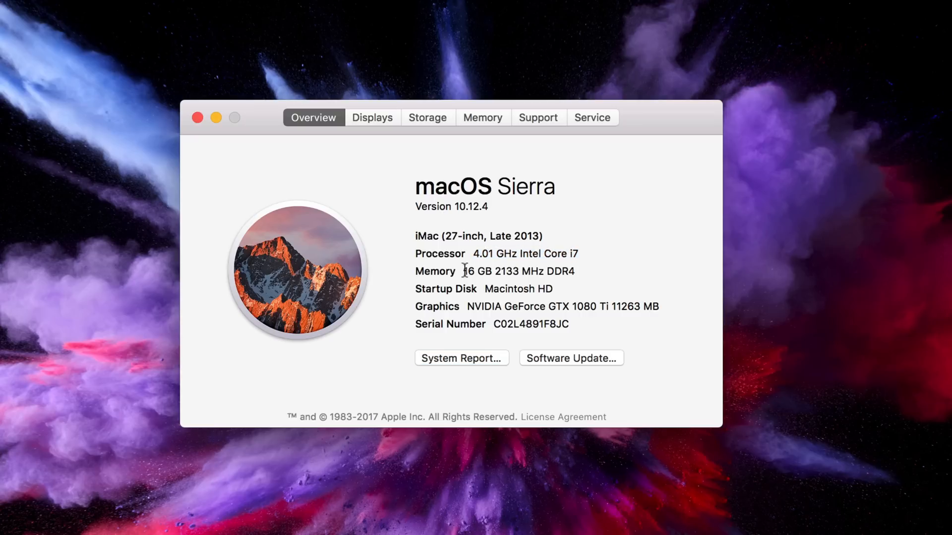
left_click_drag(463, 272, 579, 271)
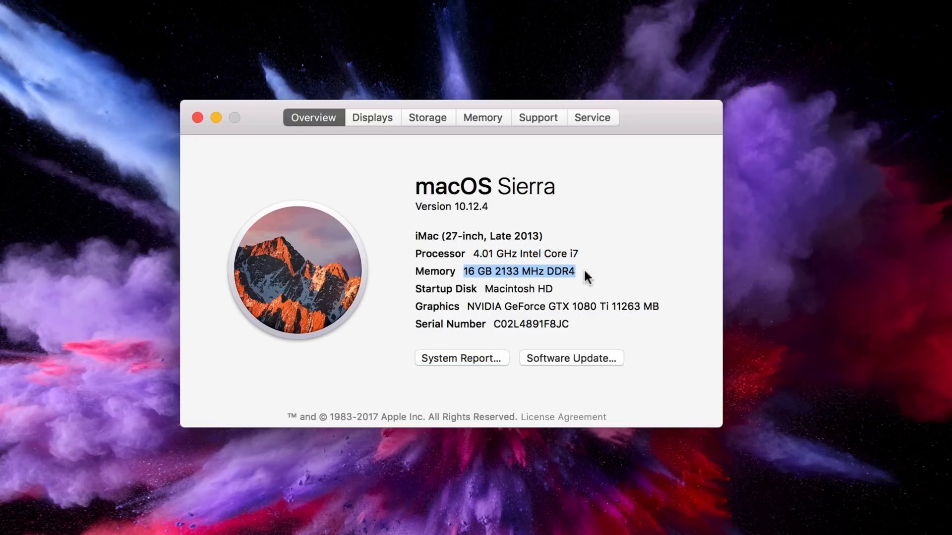
left_click(469, 307)
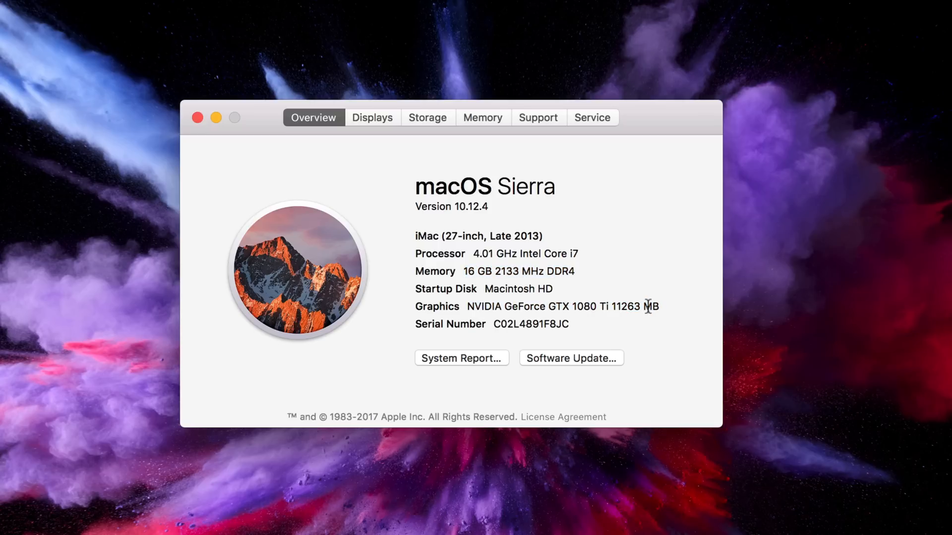
left_click(198, 118)
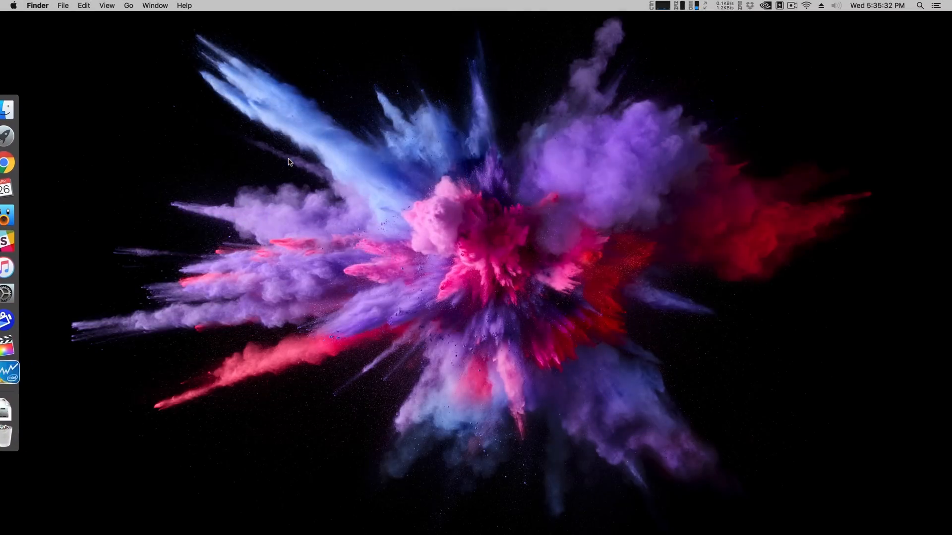
- Launch Intel Power Gadget from the Dock to monitor power, frequency and temperature
left_click(8, 372)
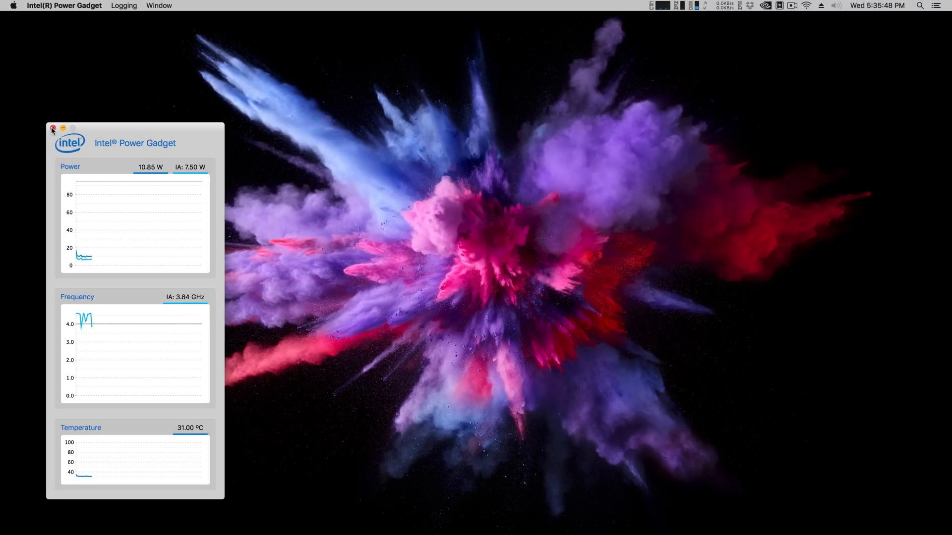
- Close Power Gadget and close Final Cut Pro's Playback preferences with background render off
left_click(52, 130)
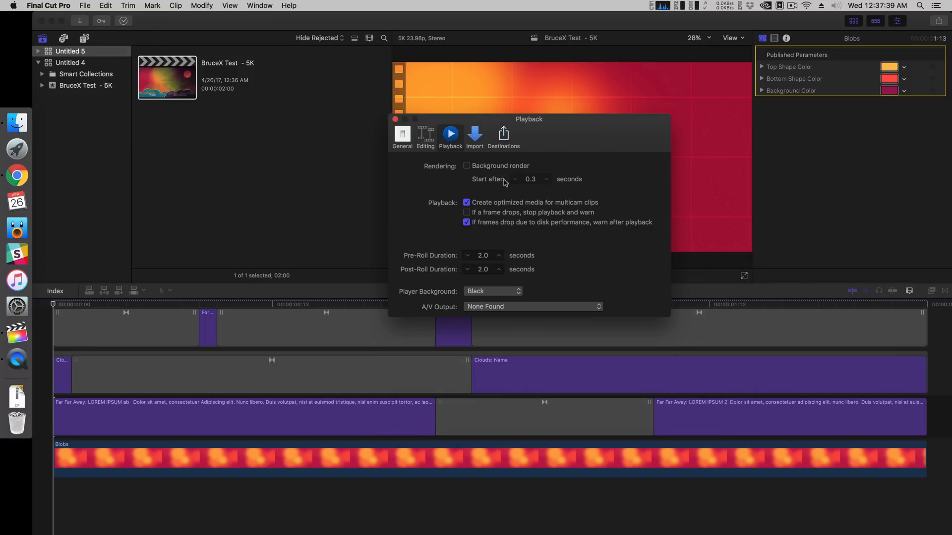
mouse_move(395, 119)
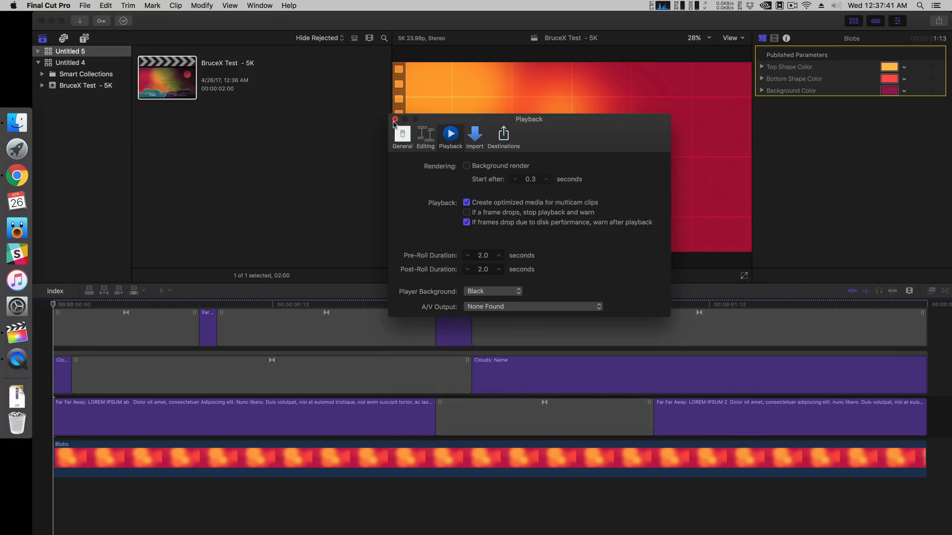
left_click(394, 120)
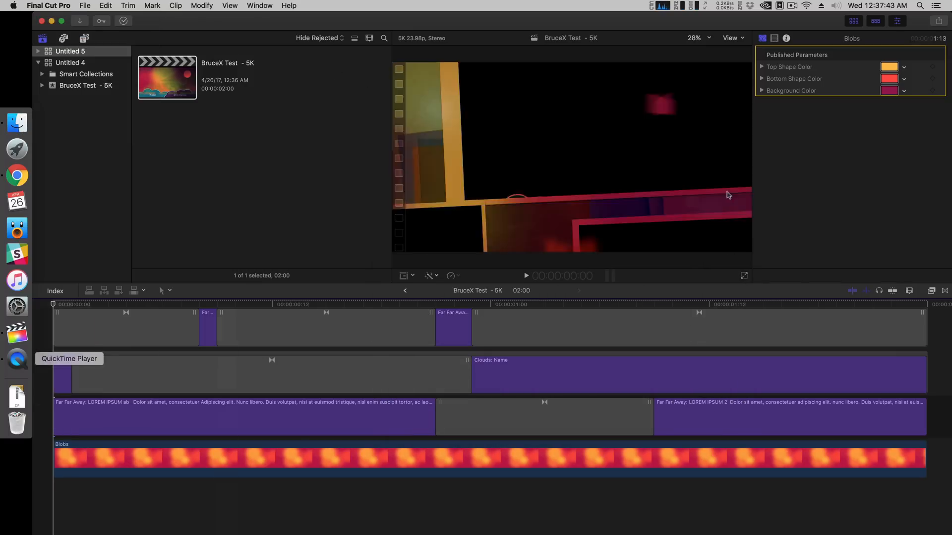
- Bring QuickTime Player forward and dismiss the Share Successful notification
left_click(661, 324)
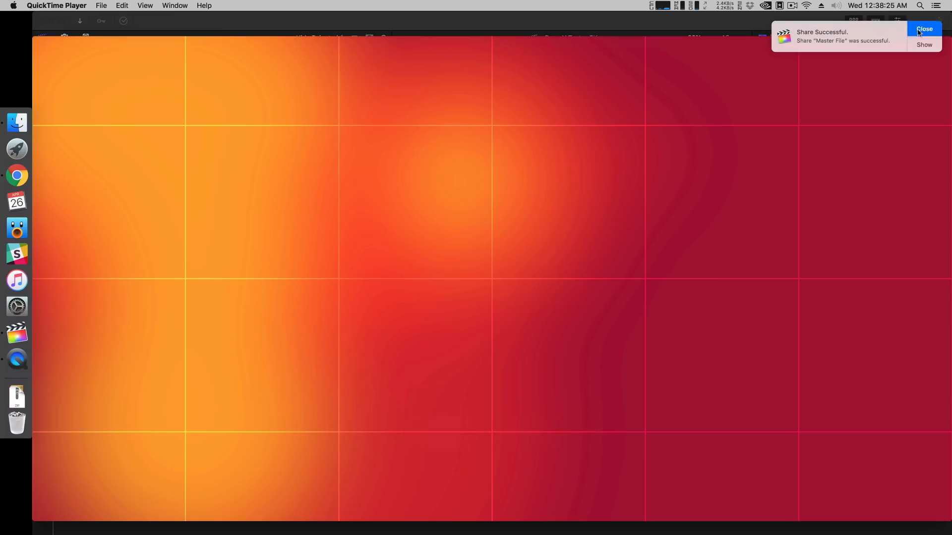
left_click(924, 28)
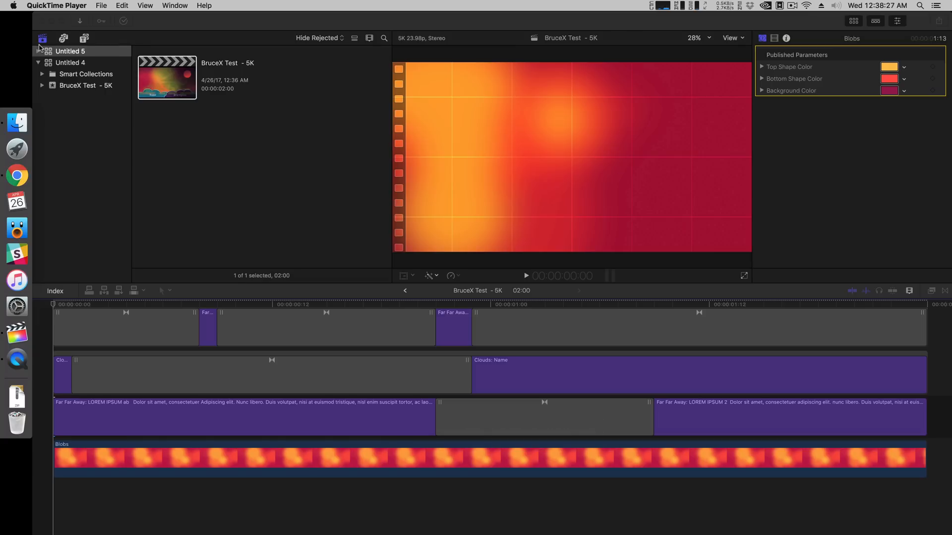